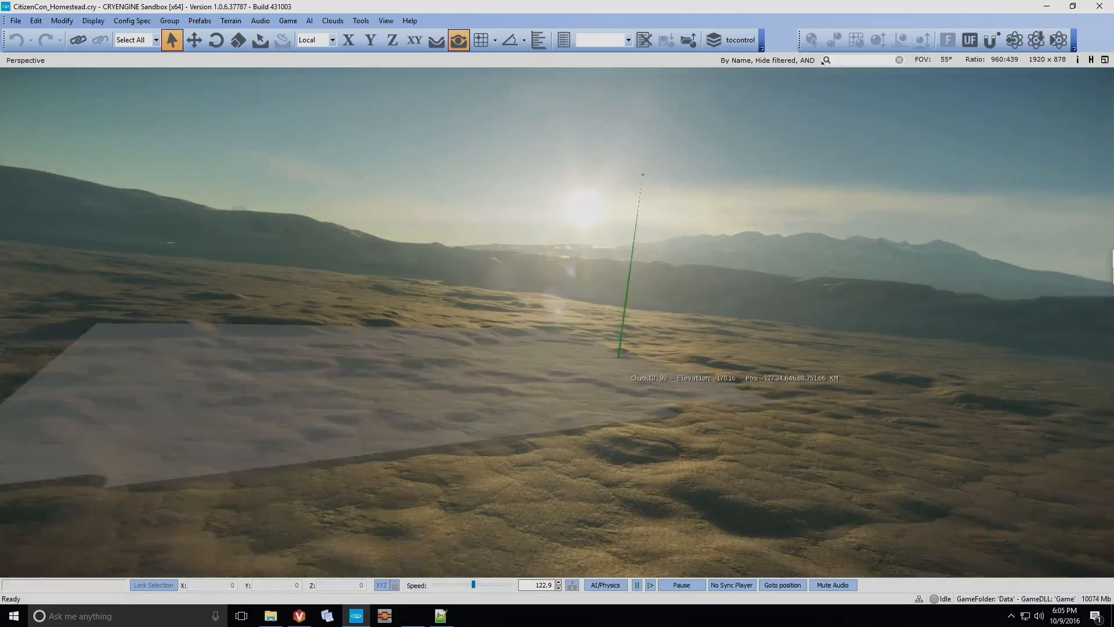
Navigate across the planet terrain toward the Nomad_01-001 object.
left_click_drag(473, 584, 443, 584)
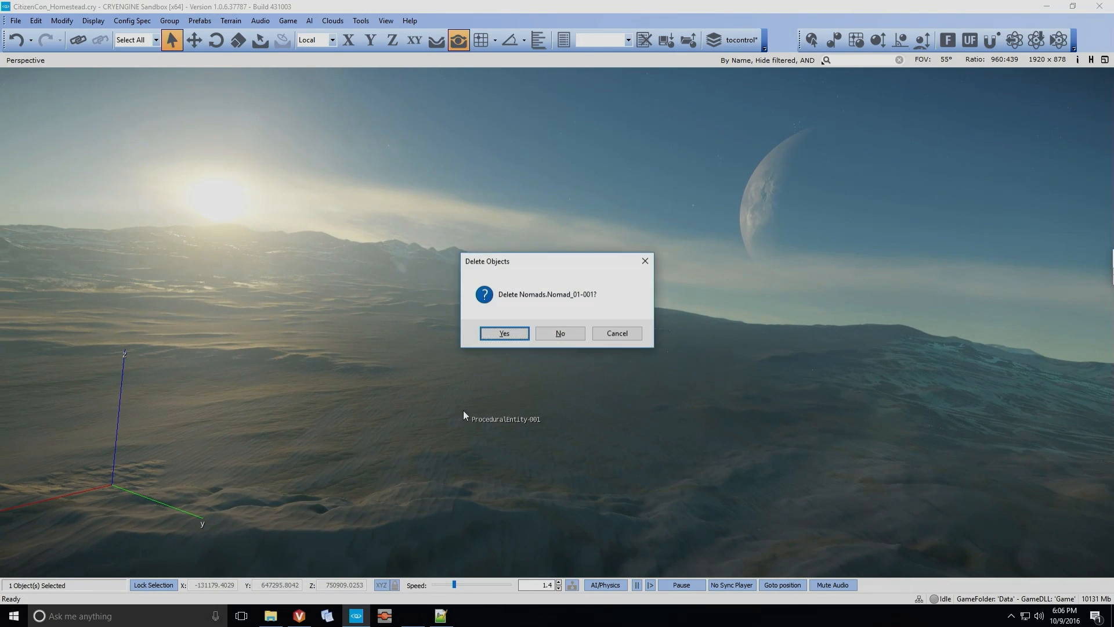
left_click(503, 333)
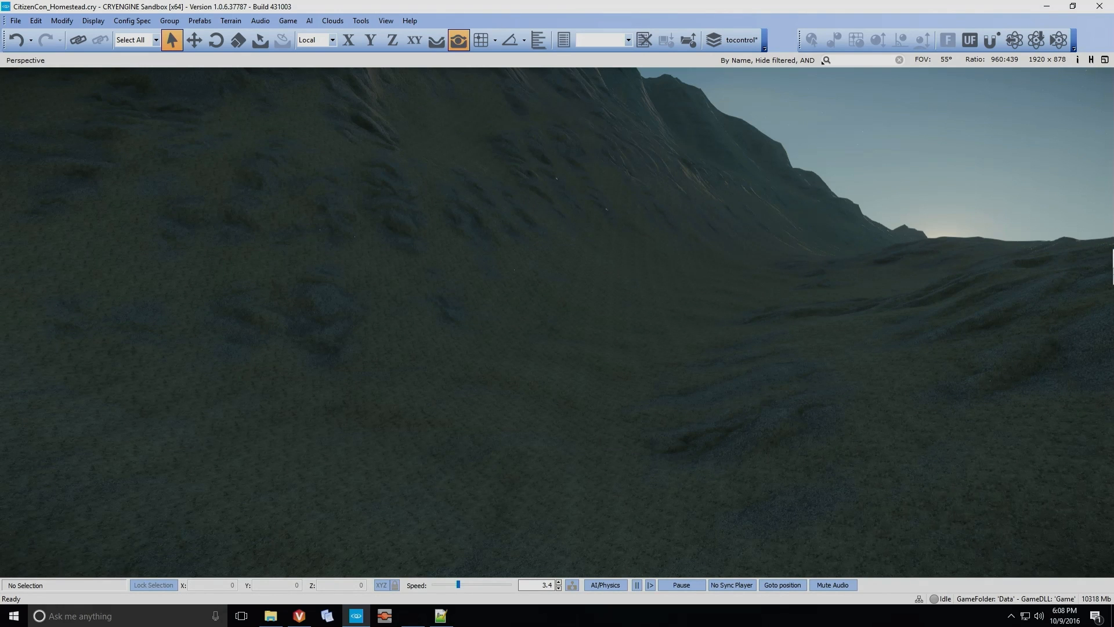
Select ProceduralEntity-001 for moving and switch its coordinate system from View to Local.
left_click(641, 304)
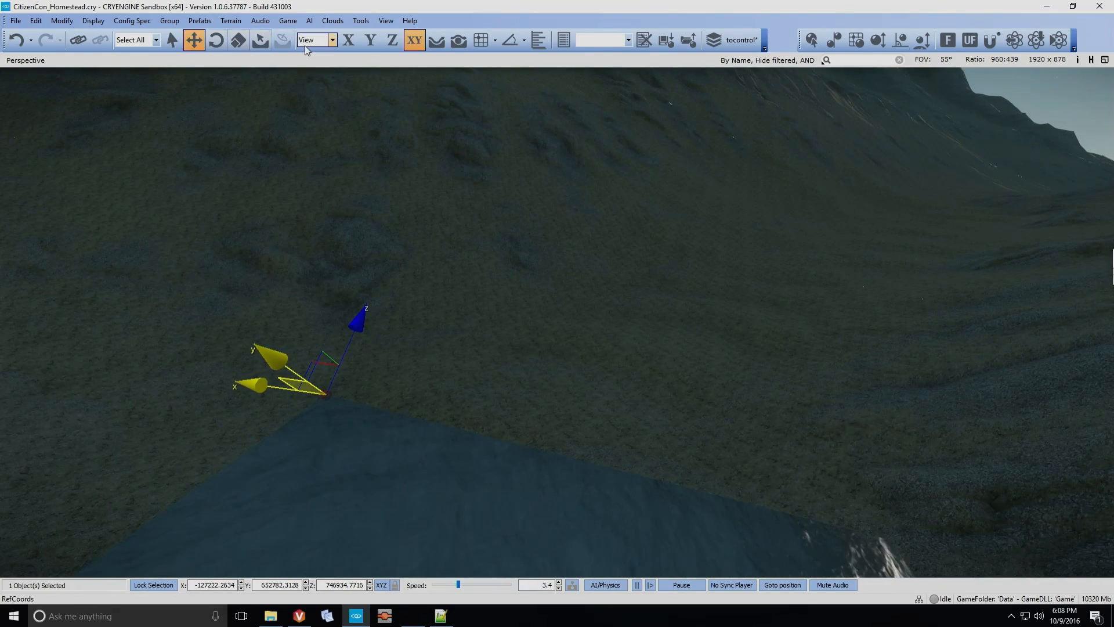
left_click(332, 39)
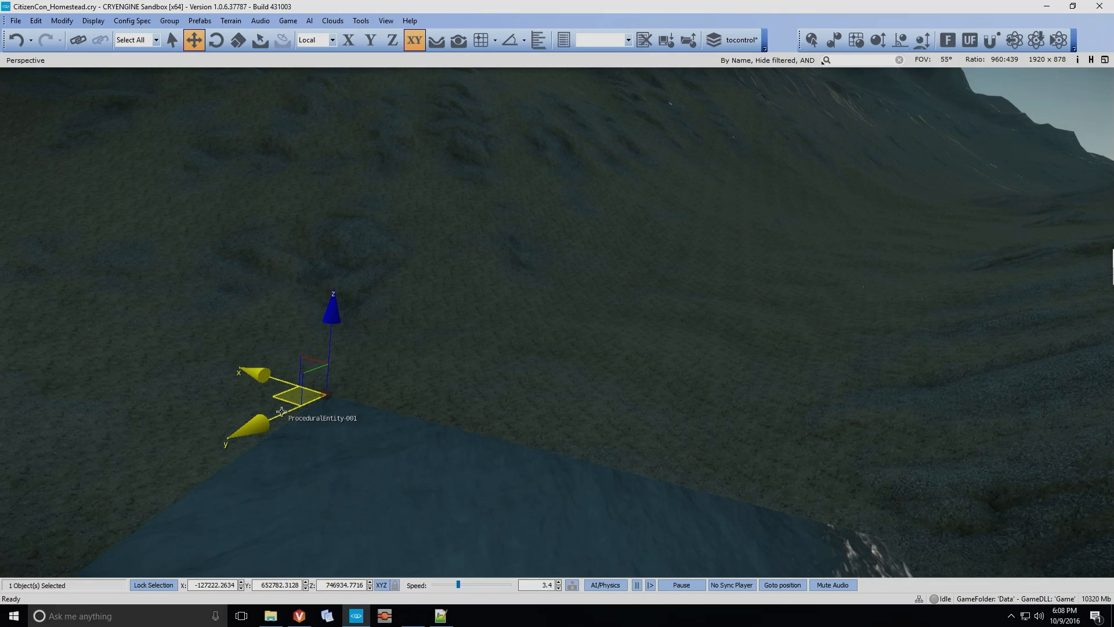